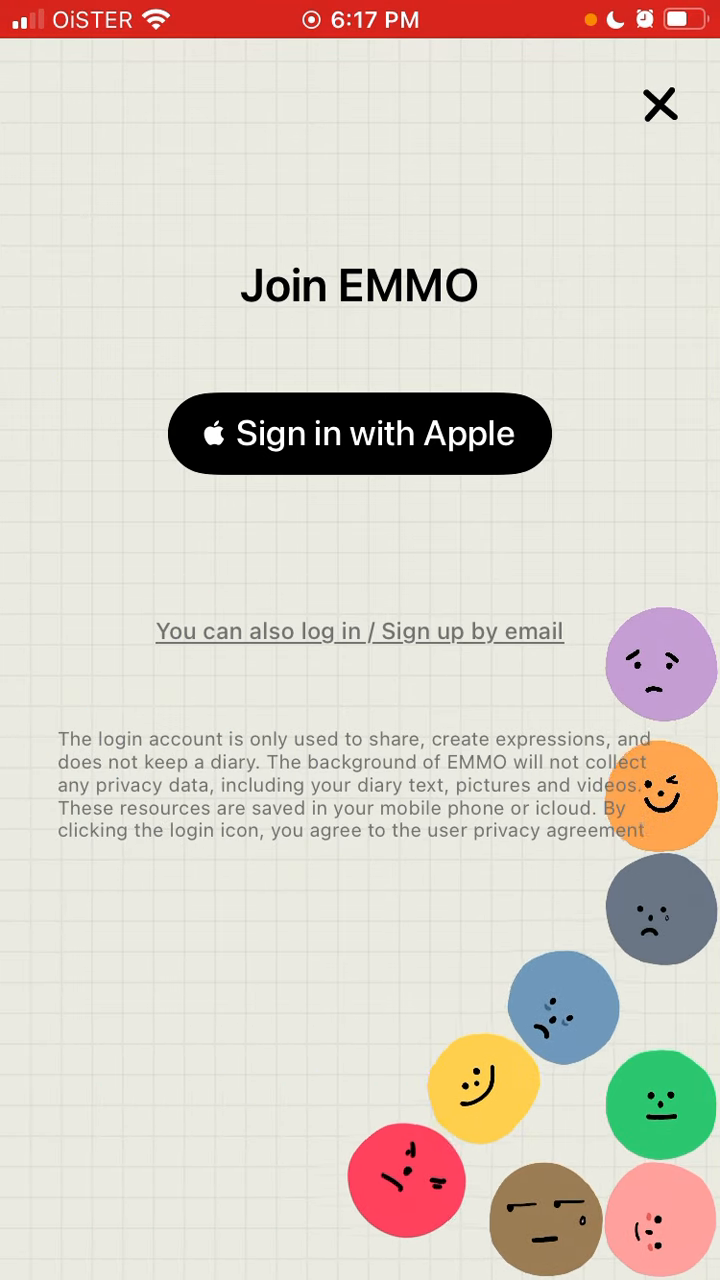
# Sign up for EMMO with the Apple ID and approve account creation
pyautogui.click(359, 433)
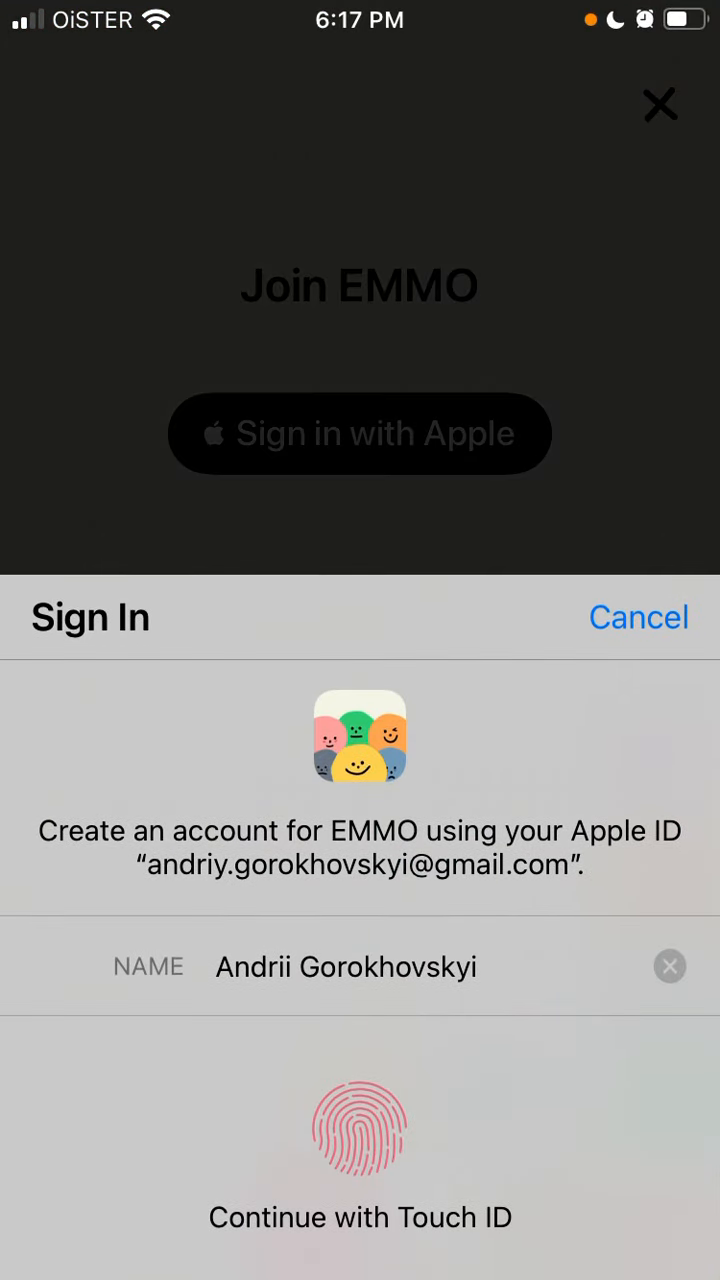
pyautogui.click(360, 1128)
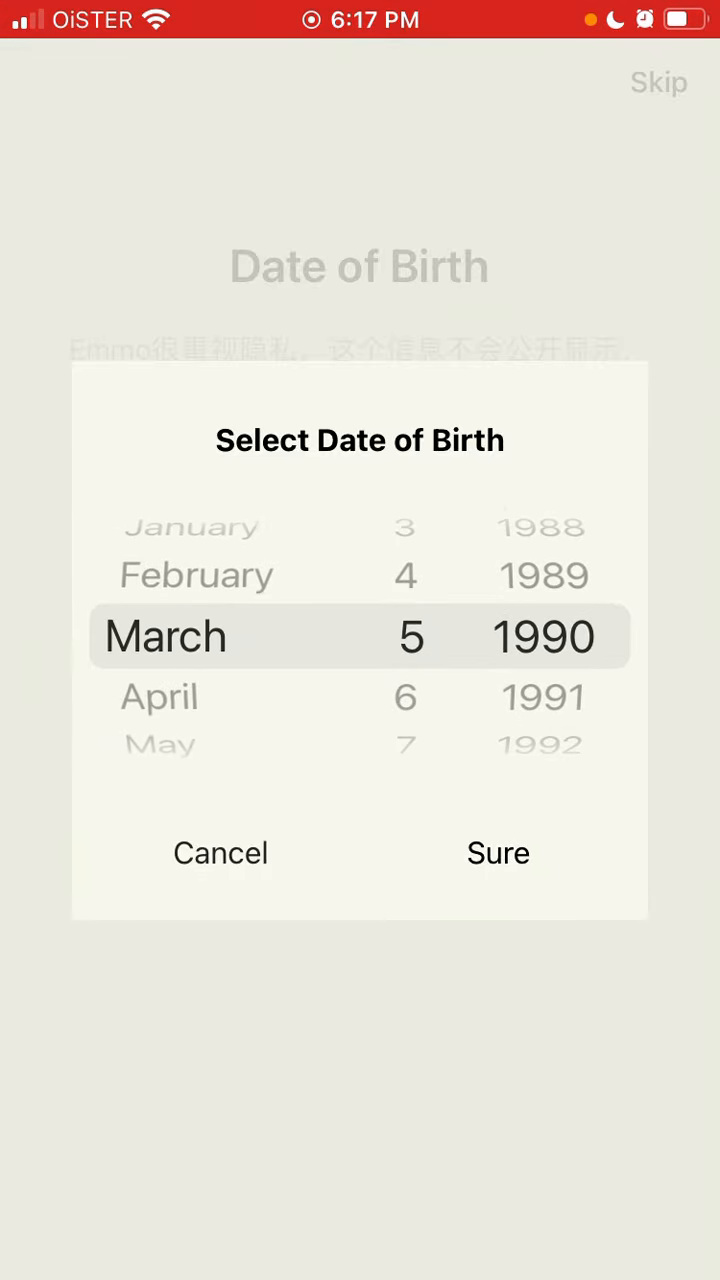
pyautogui.click(498, 852)
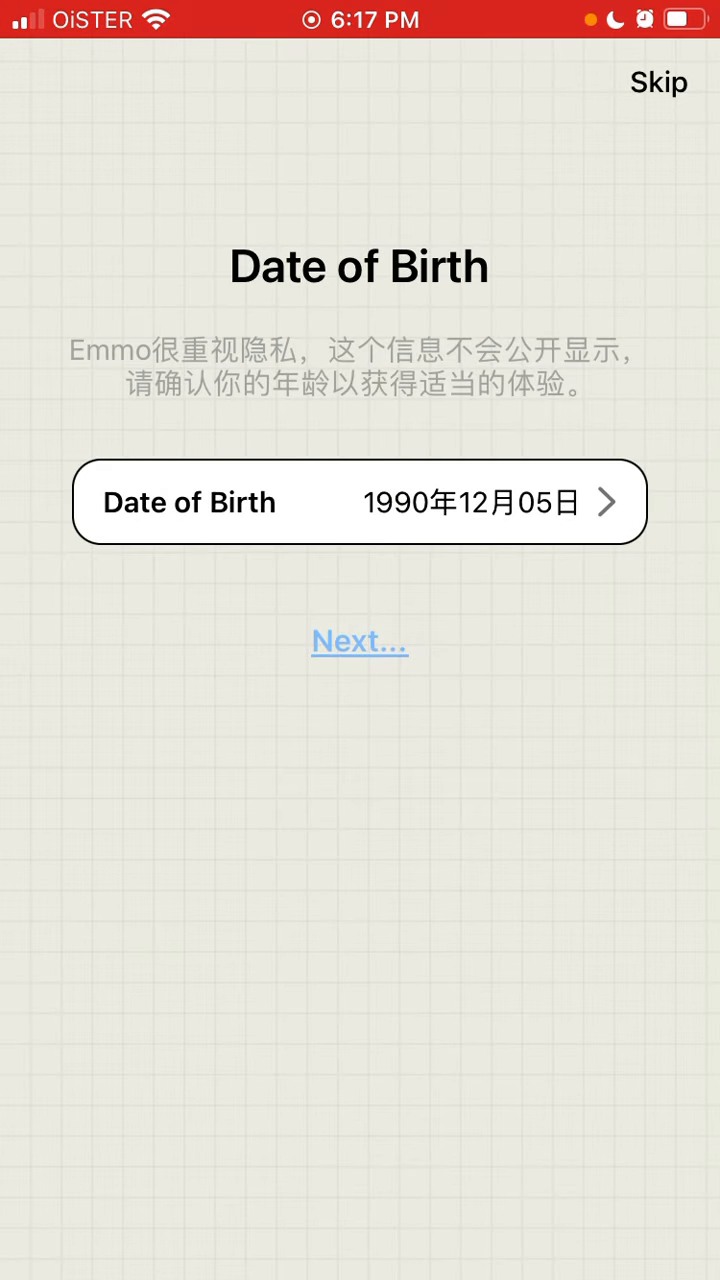
pyautogui.click(358, 641)
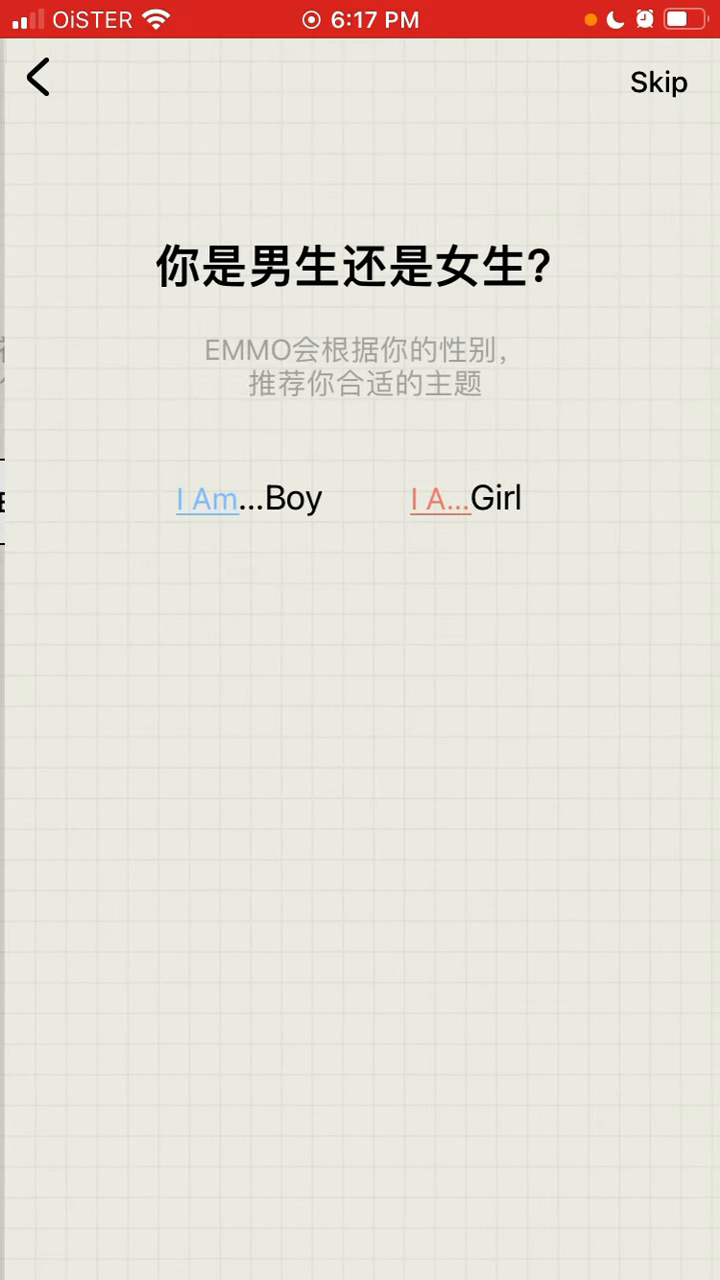
pyautogui.click(467, 497)
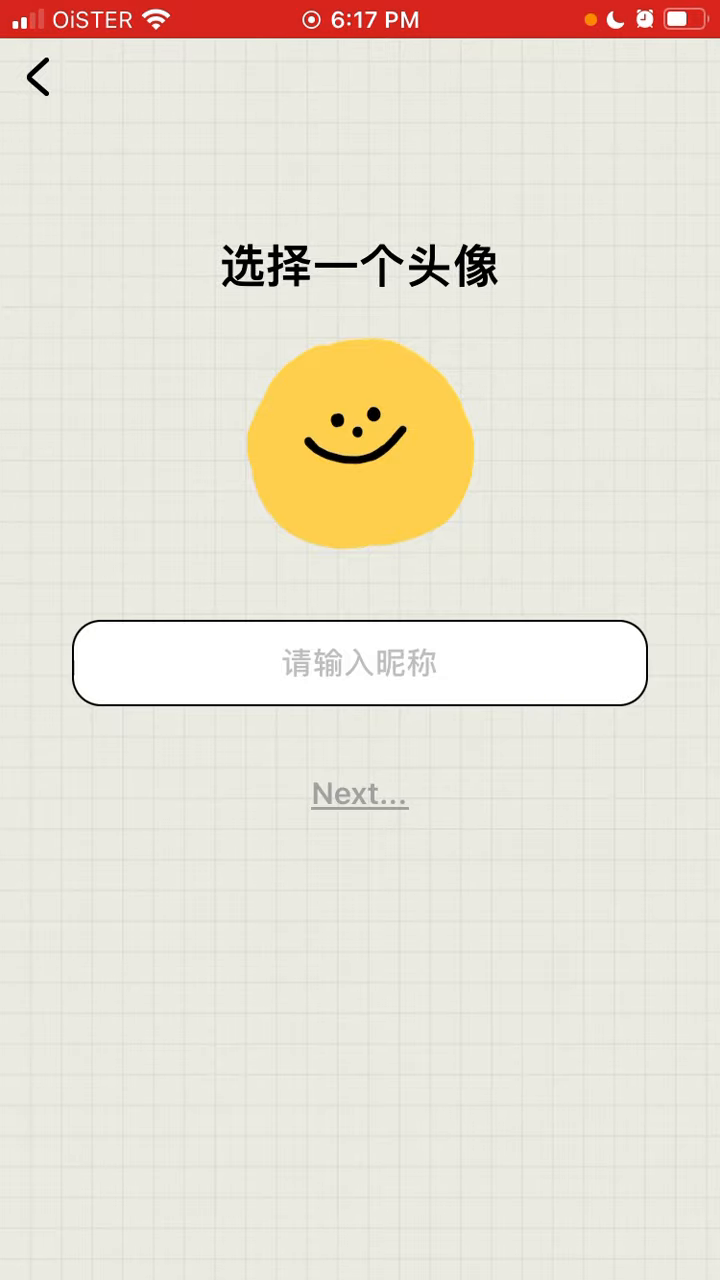
# Set a face photo as the avatar and start entering a nickname
pyautogui.click(359, 448)
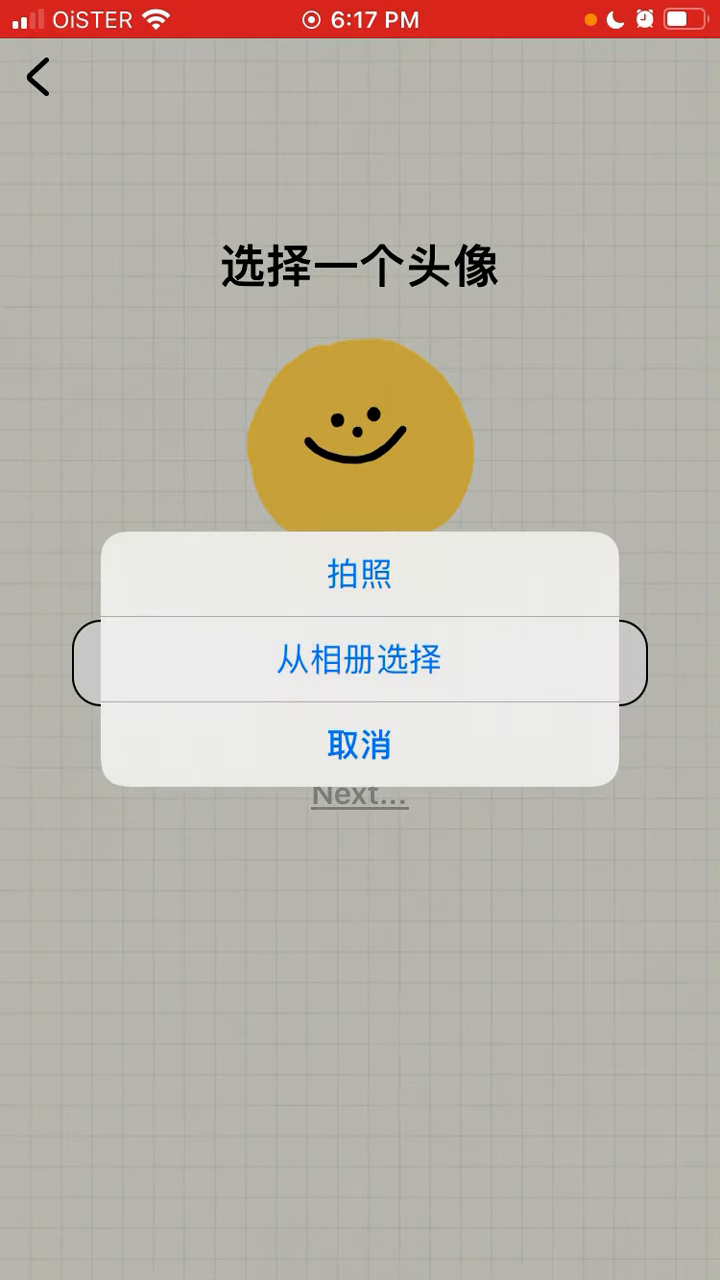
pyautogui.click(359, 744)
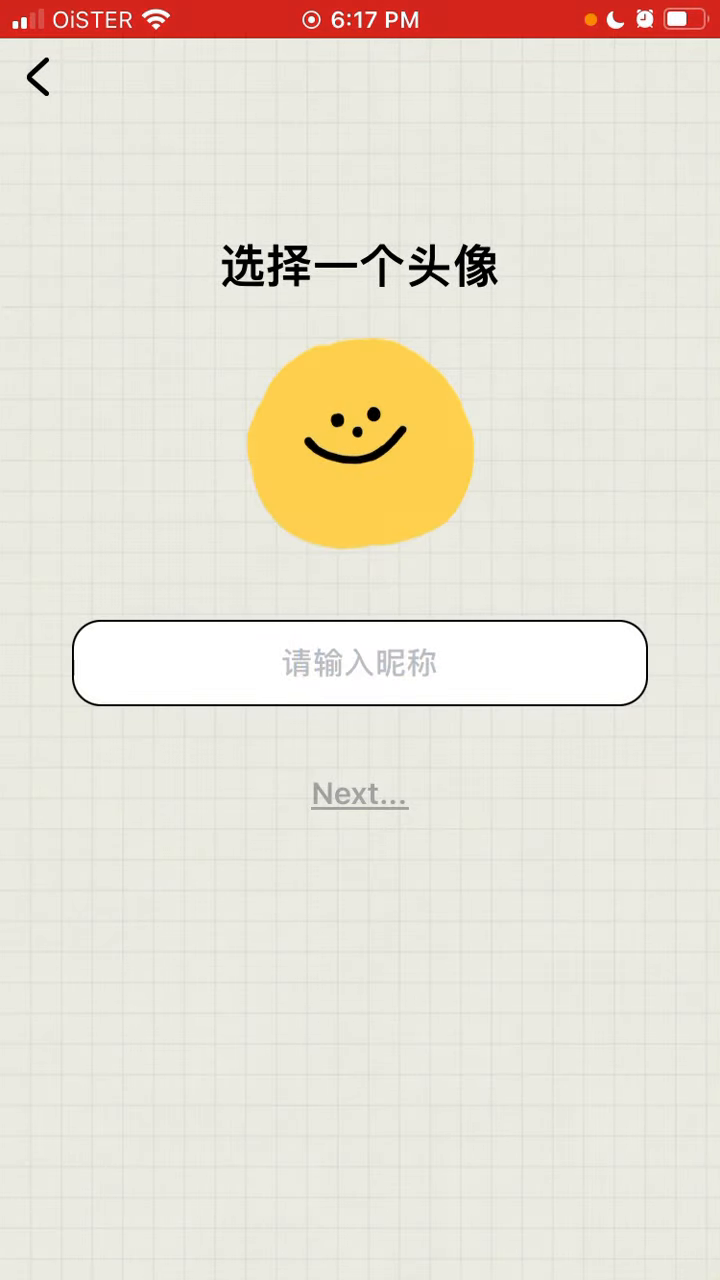
pyautogui.click(359, 447)
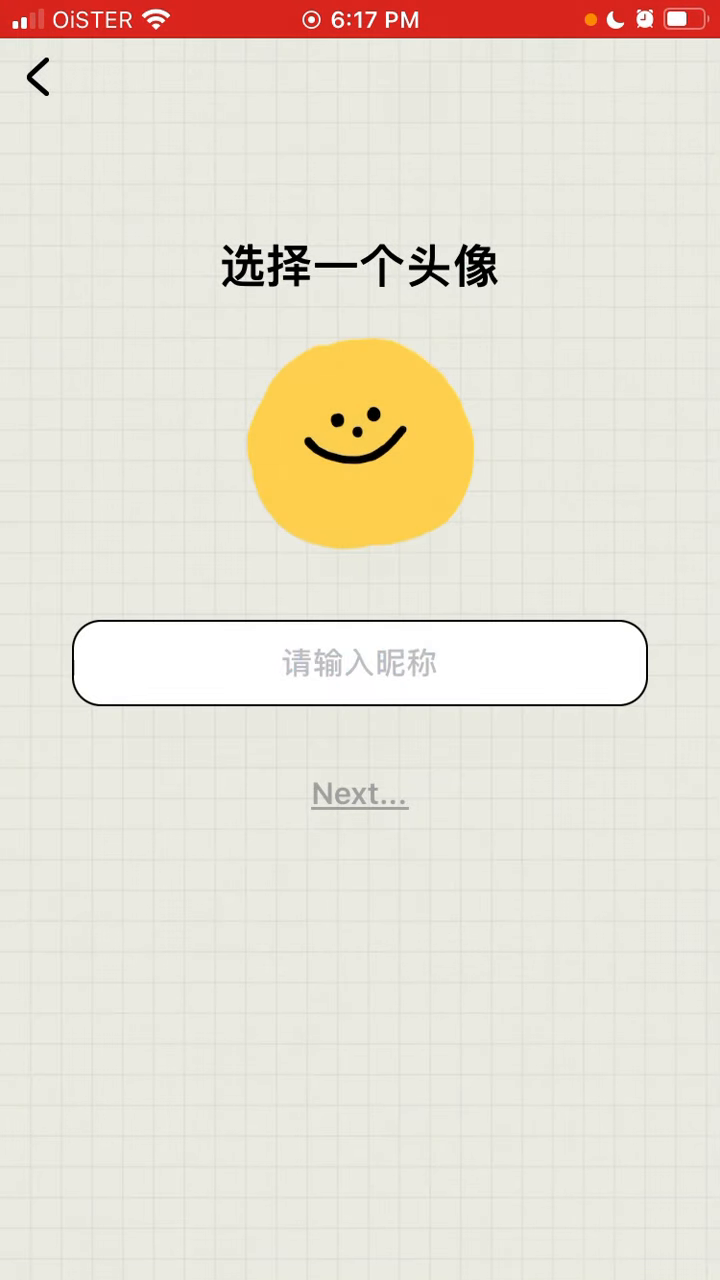
pyautogui.click(359, 447)
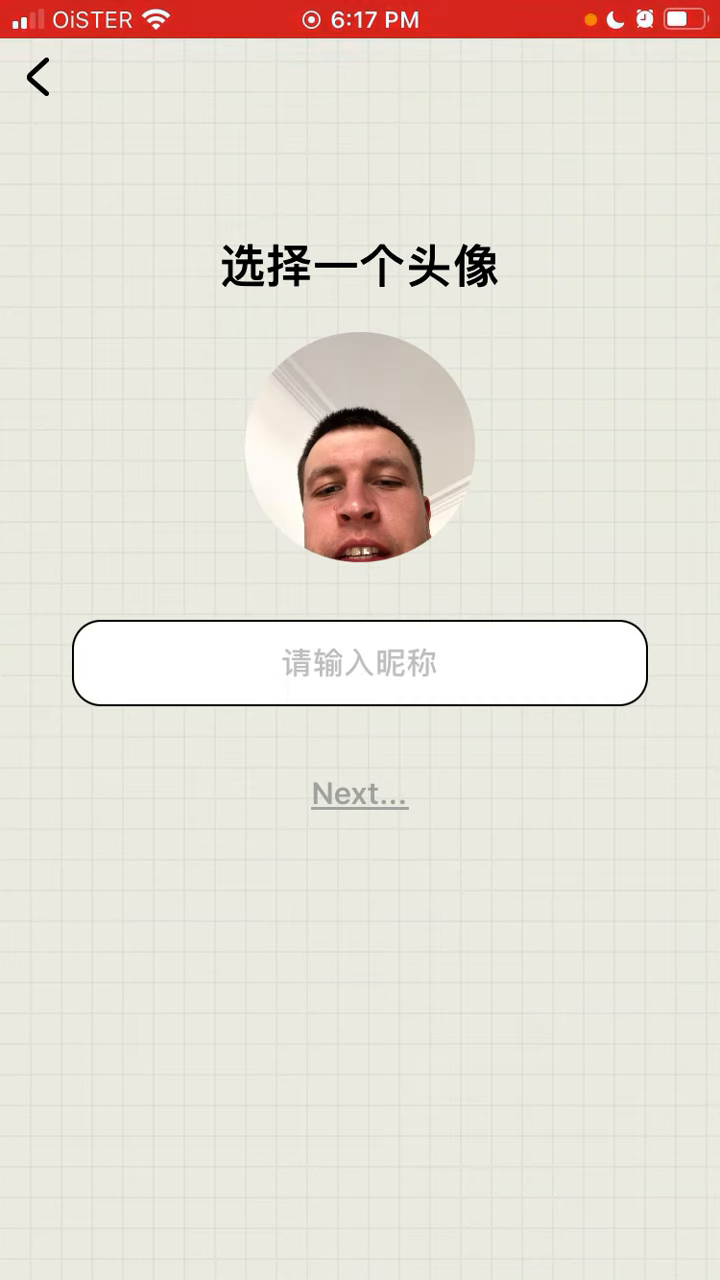
pyautogui.click(359, 662)
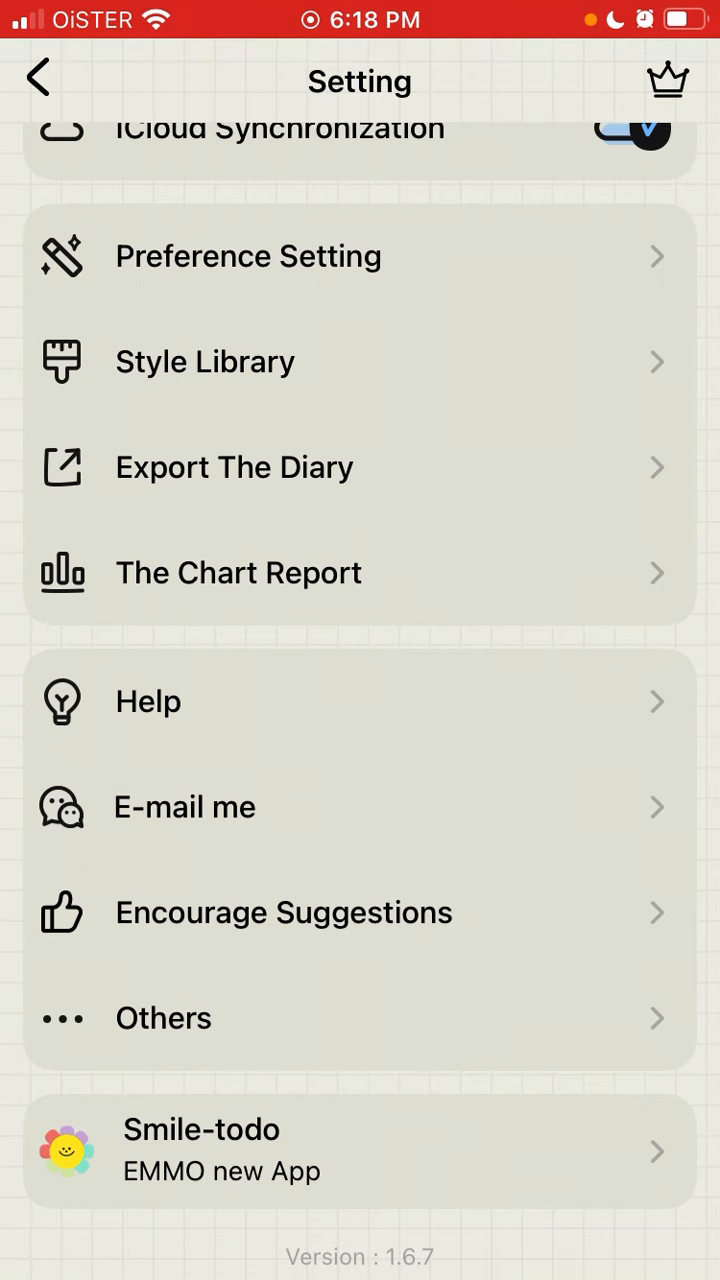
# Look in the Others settings section, then return and scroll the settings list
pyautogui.click(163, 1018)
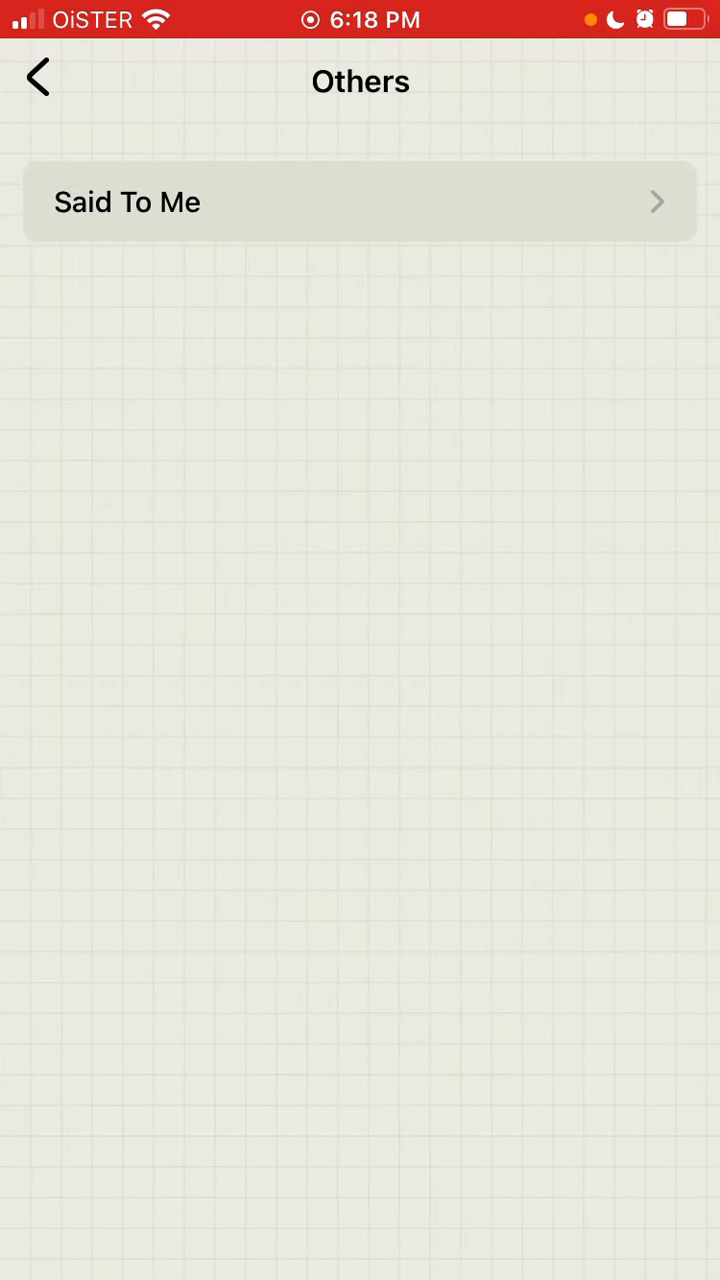
pyautogui.click(38, 77)
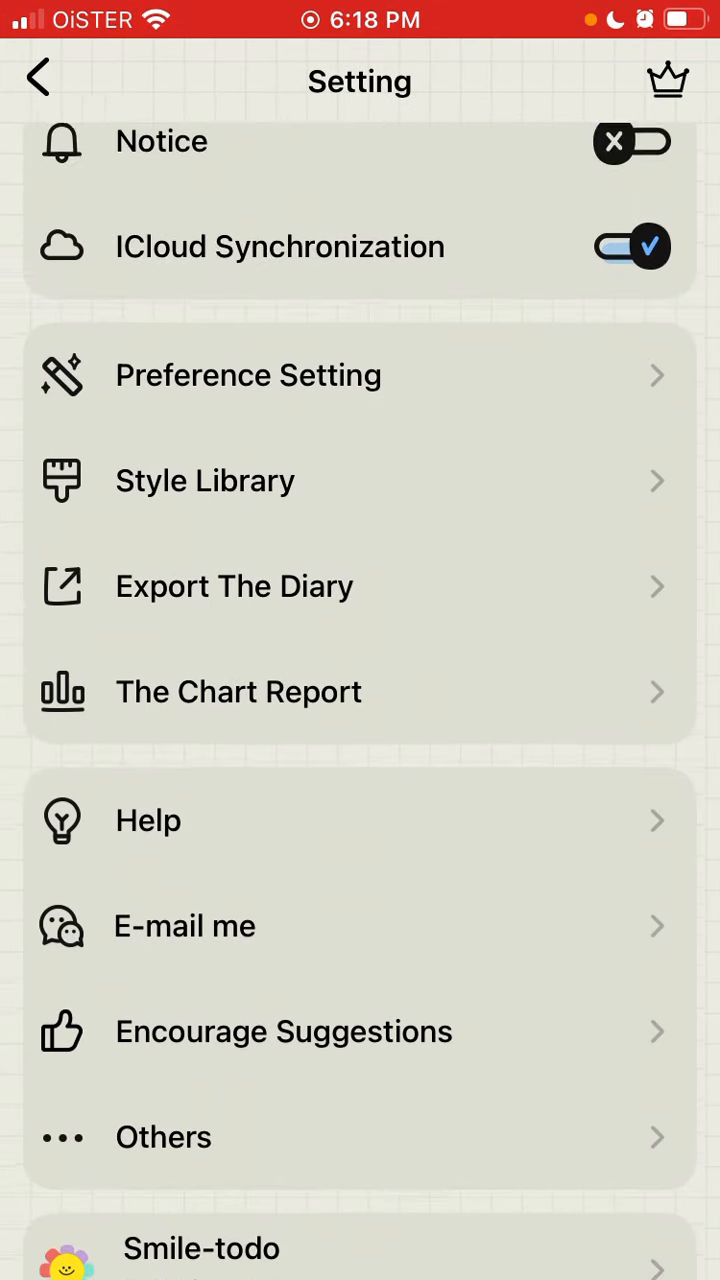
pyautogui.scroll(-3)
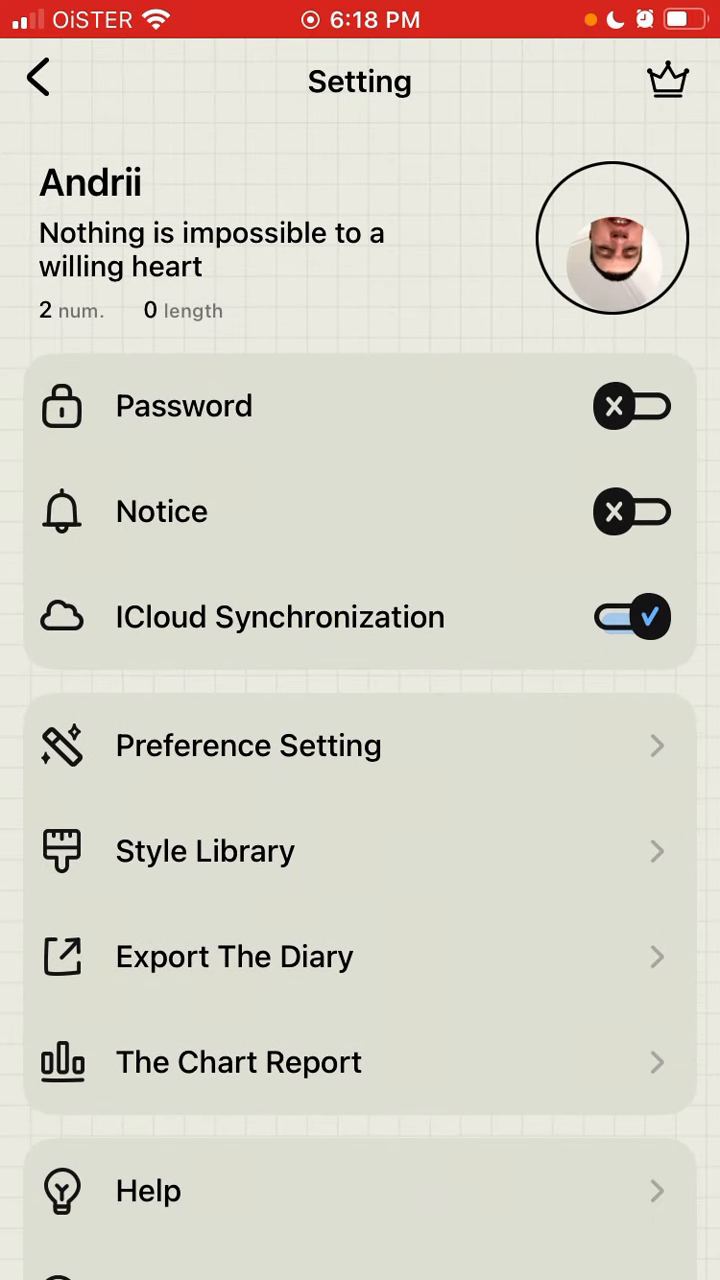
pyautogui.click(667, 80)
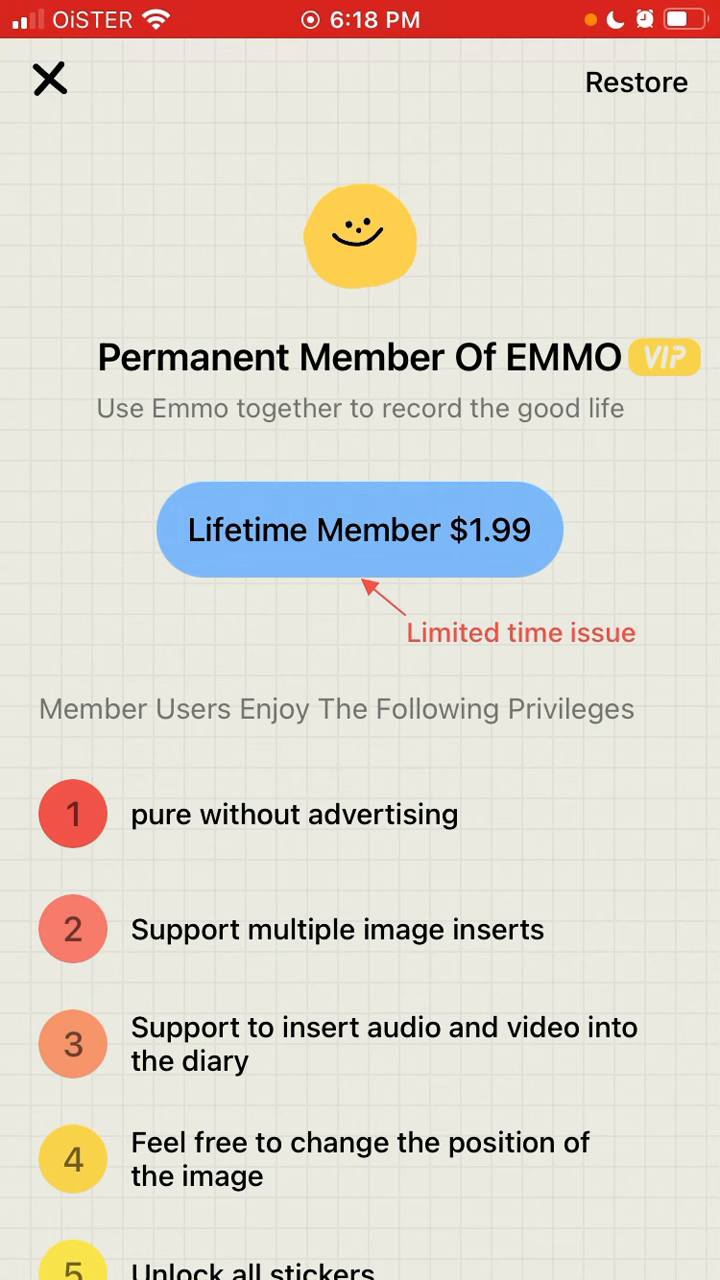
pyautogui.click(49, 80)
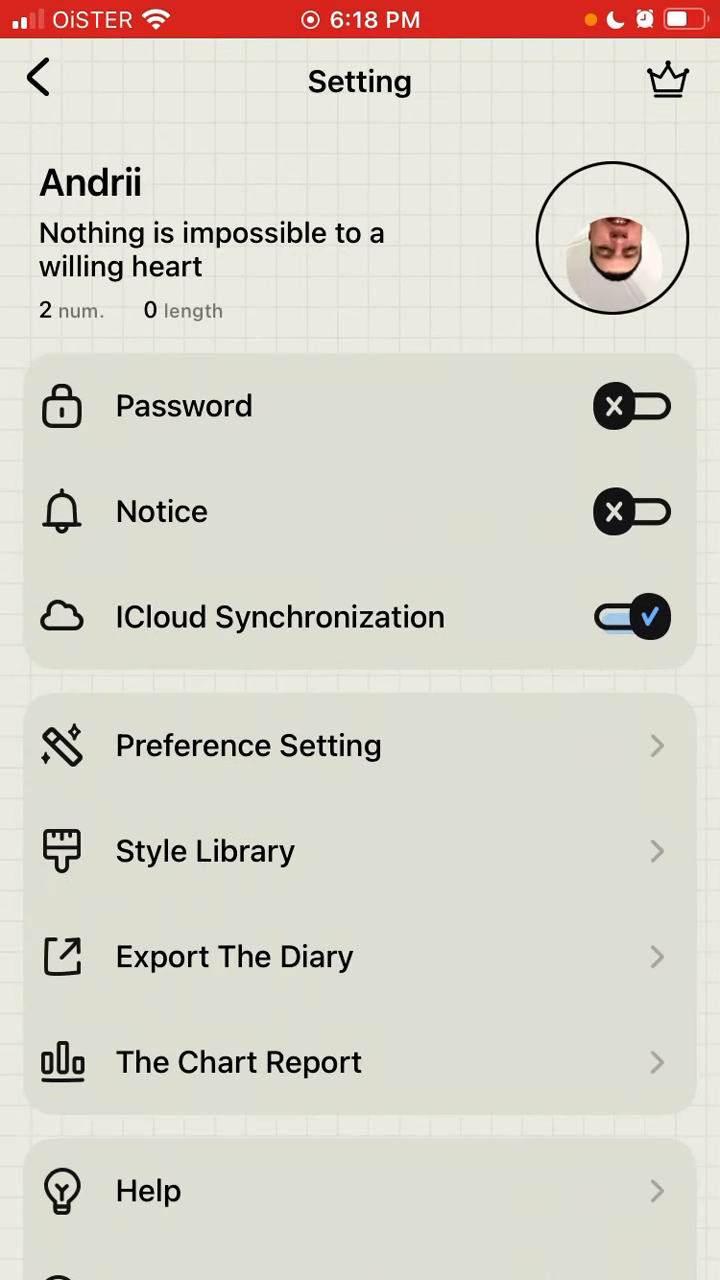